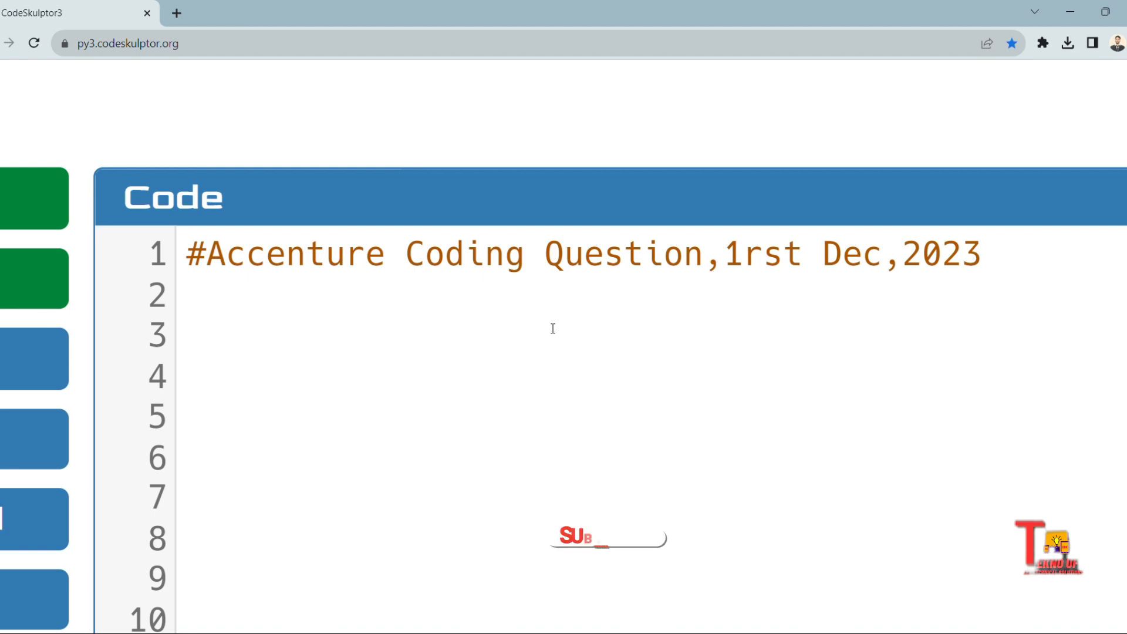
Scroll the editor down until the #Chocolate Distribution comment around line 40 is visible.
scroll(down, 3)
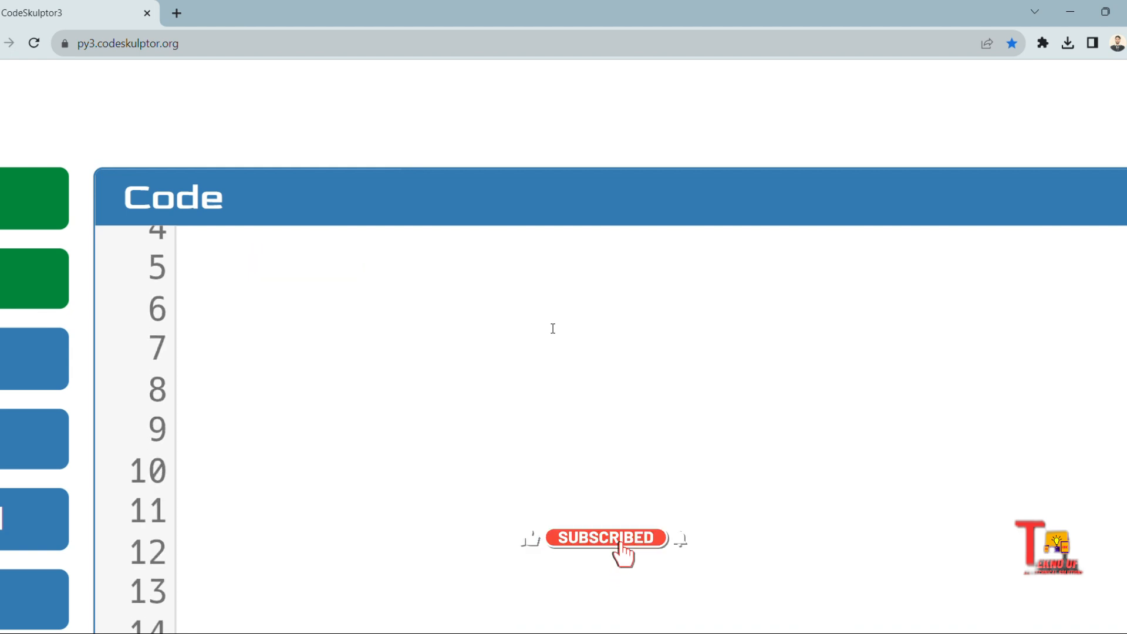
scroll(down, 3)
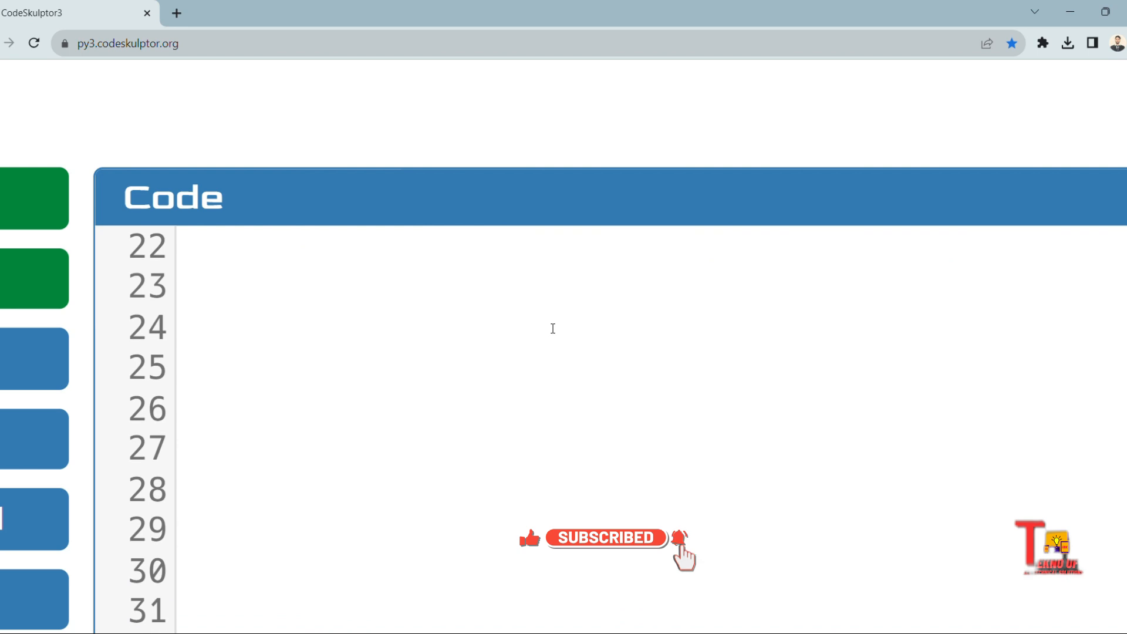
scroll(down, 3)
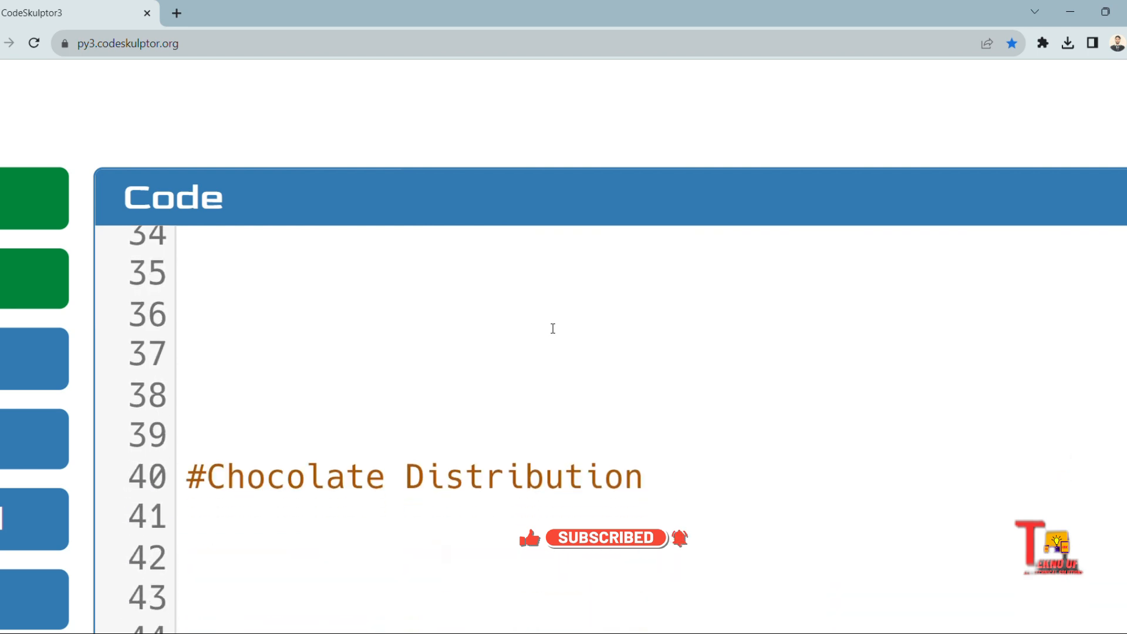
scroll(down, 3)
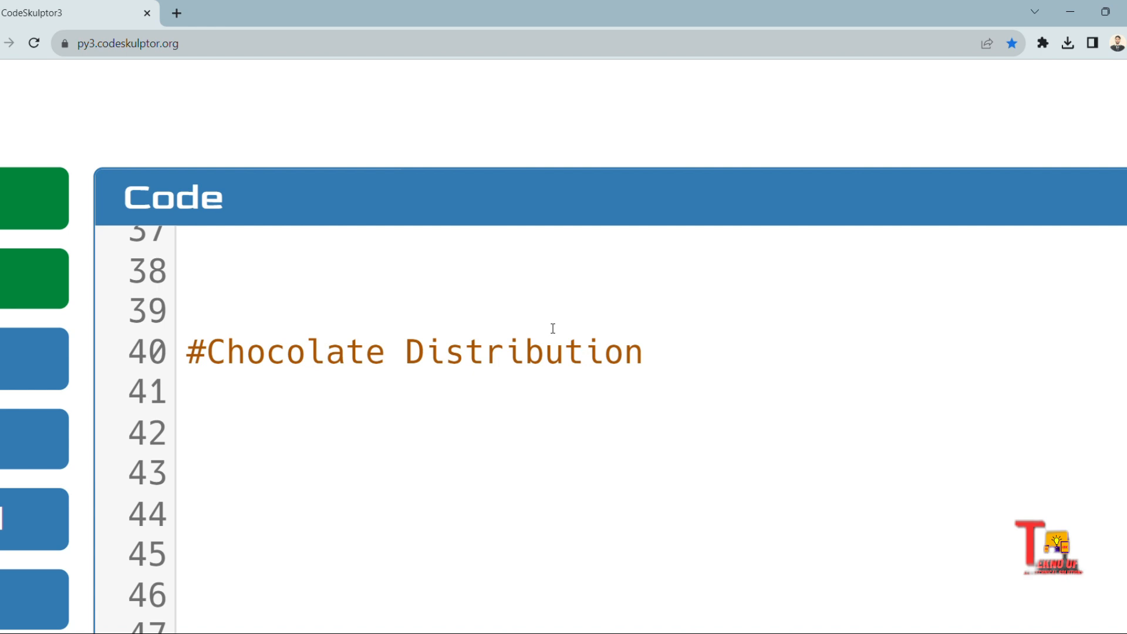
Scroll to the #Toggling the Strings comment on line 79 and position at line 80 below it.
scroll(down, 3)
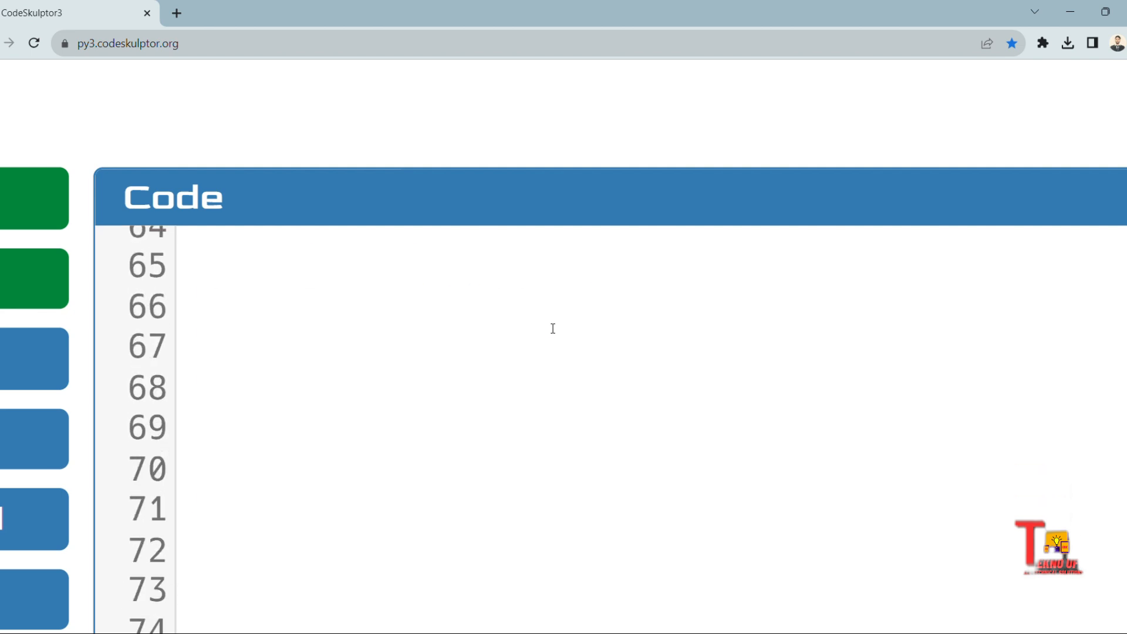
scroll(down, 3)
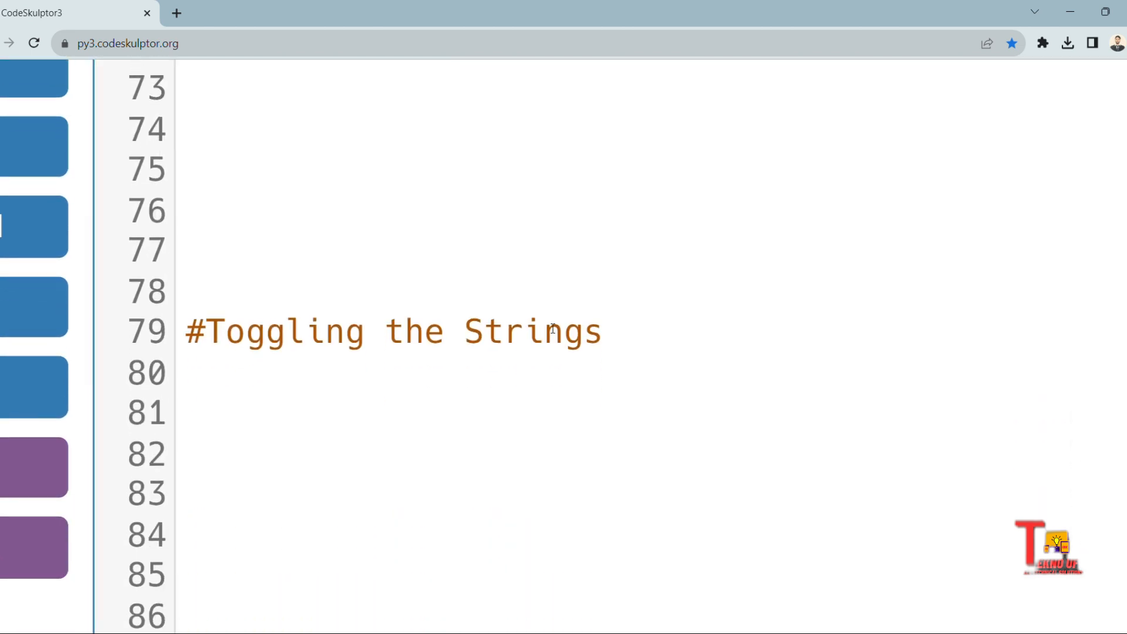
scroll(up, 3)
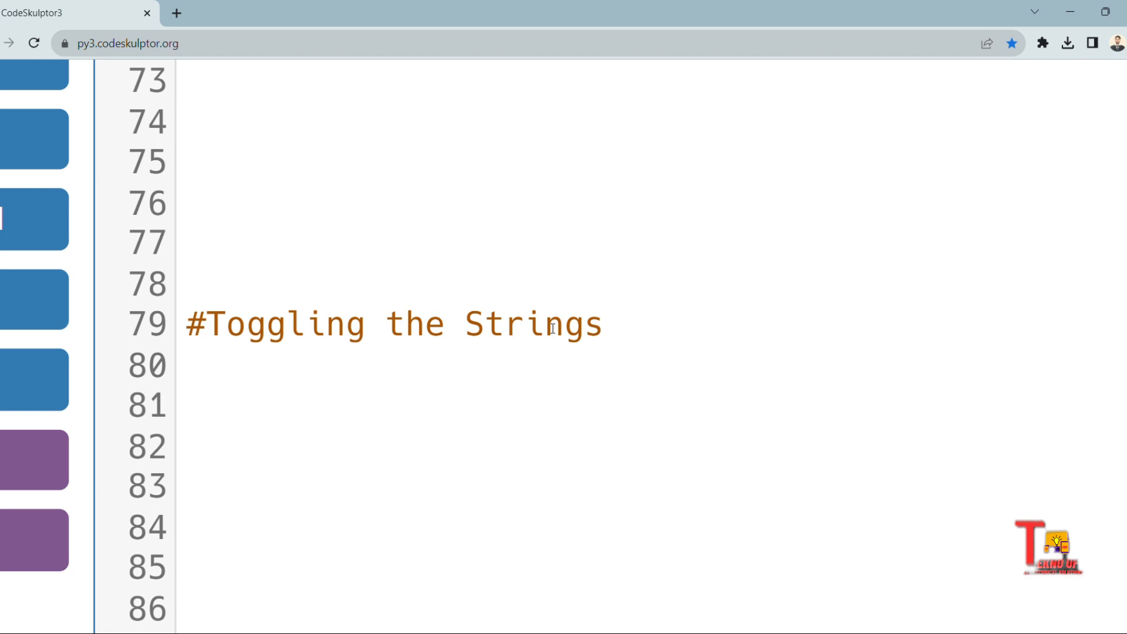
mouse_move(623, 360)
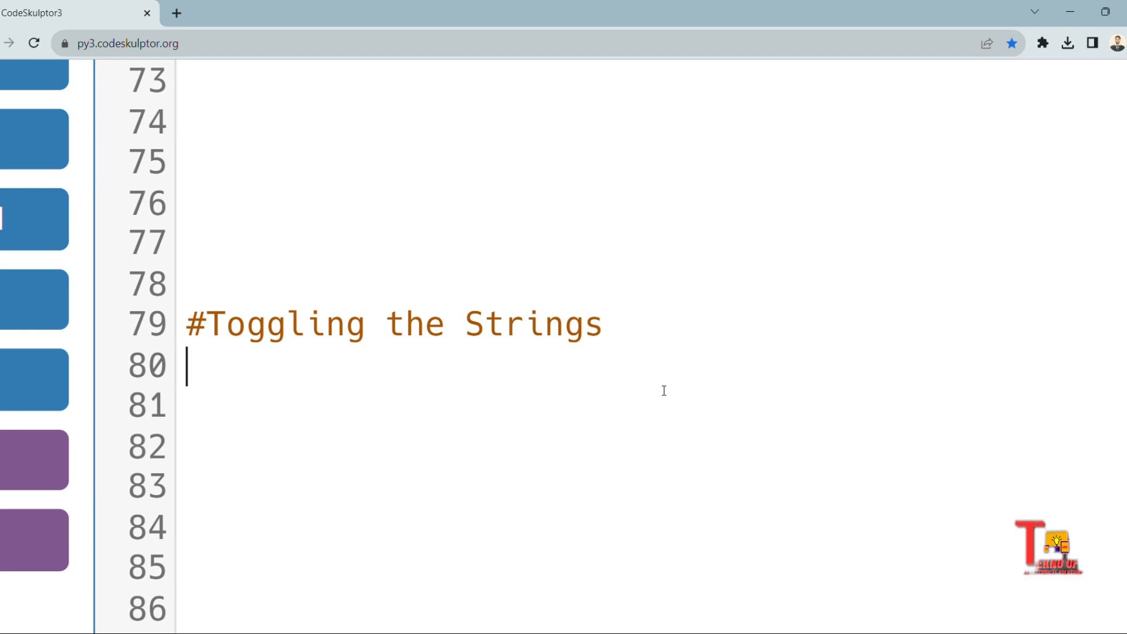
Enter the example string aBcd on line 80 and its toggled form AbCD on line 81.
text(aBcd)
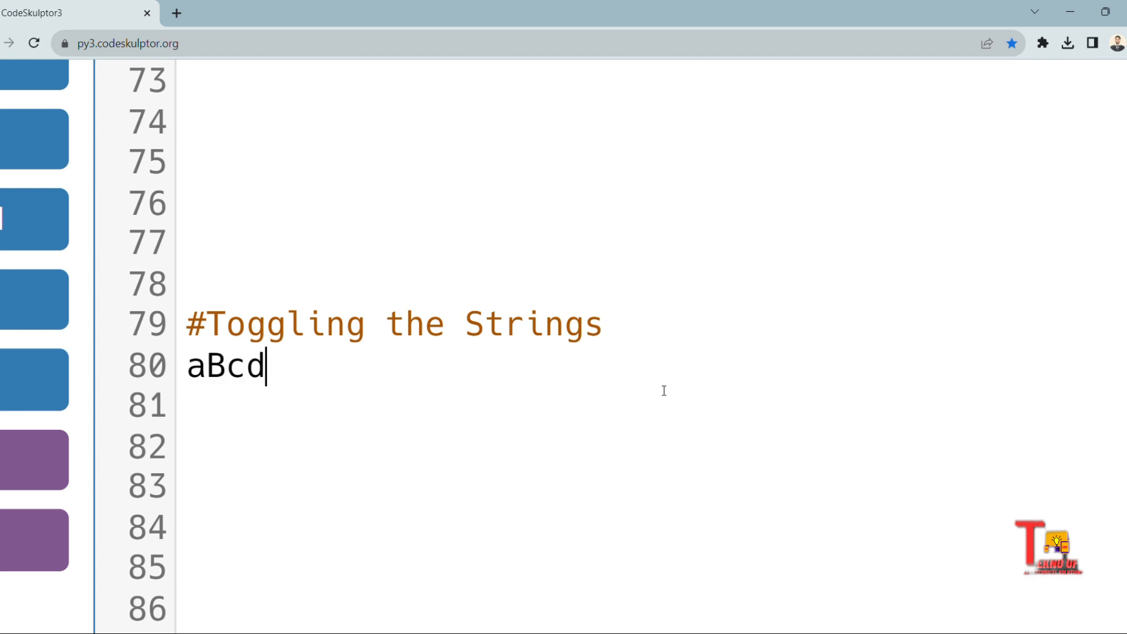
text(A)
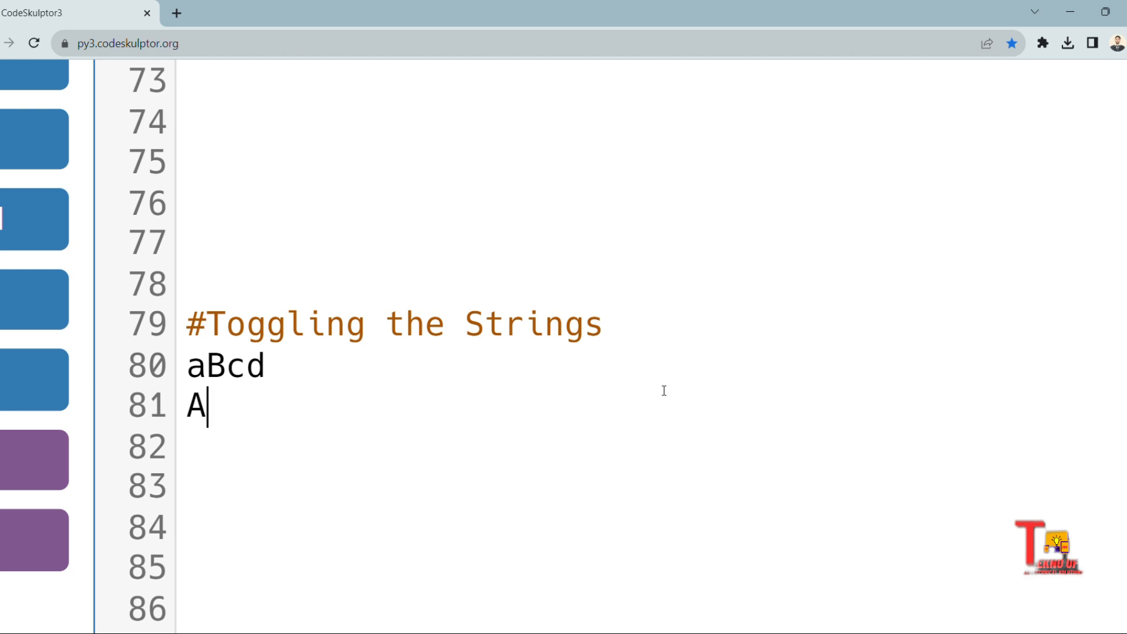
text(bCD)
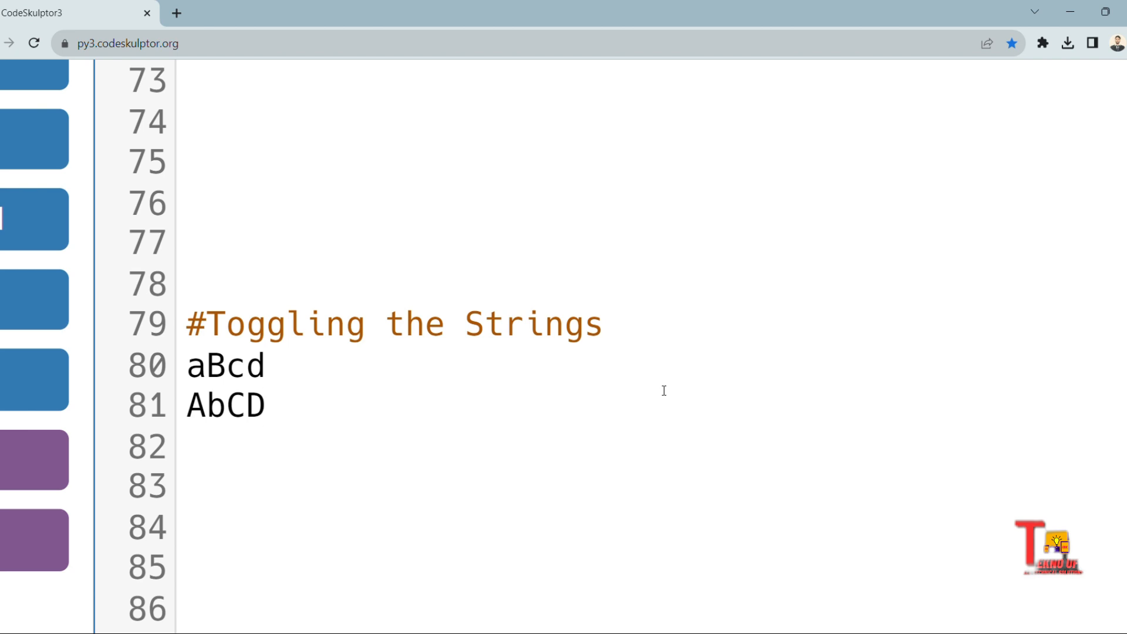
click(266, 406)
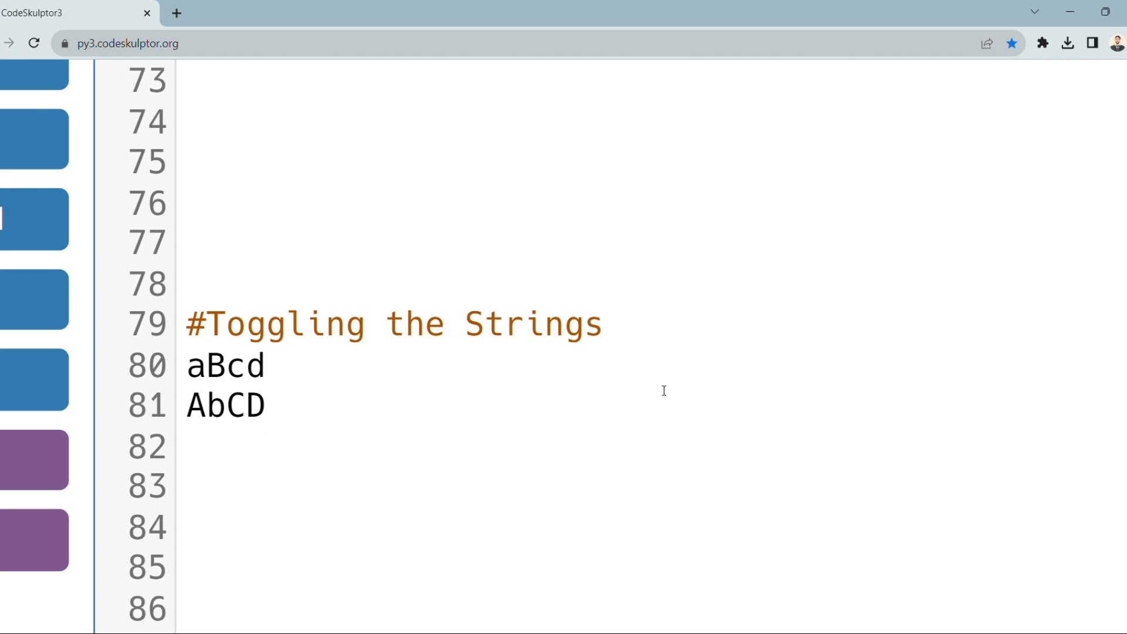
click(267, 406)
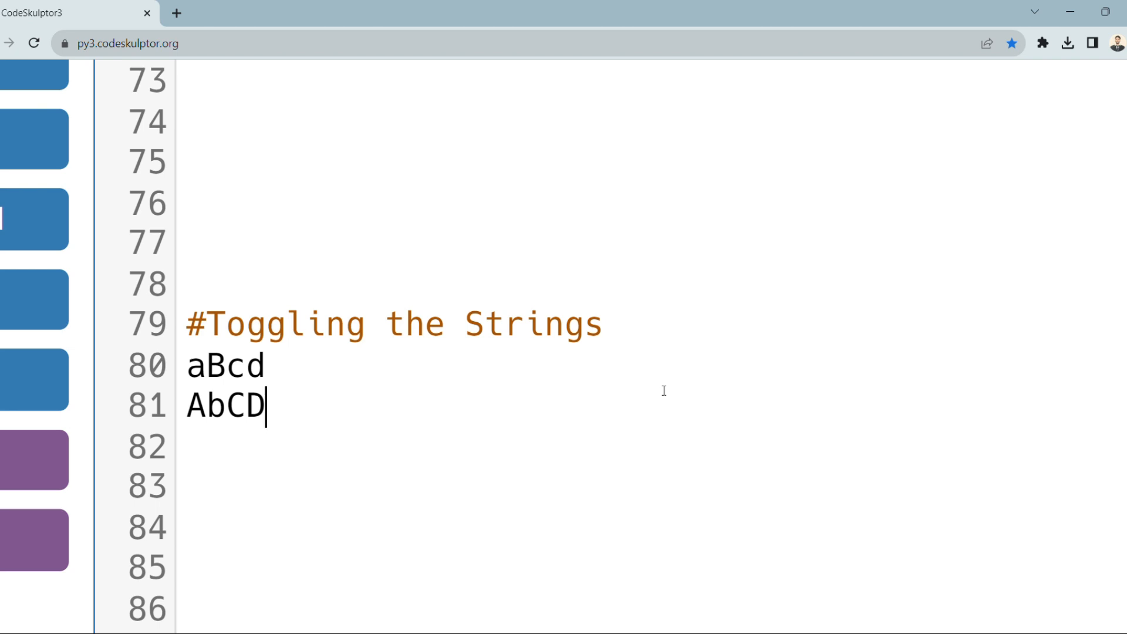